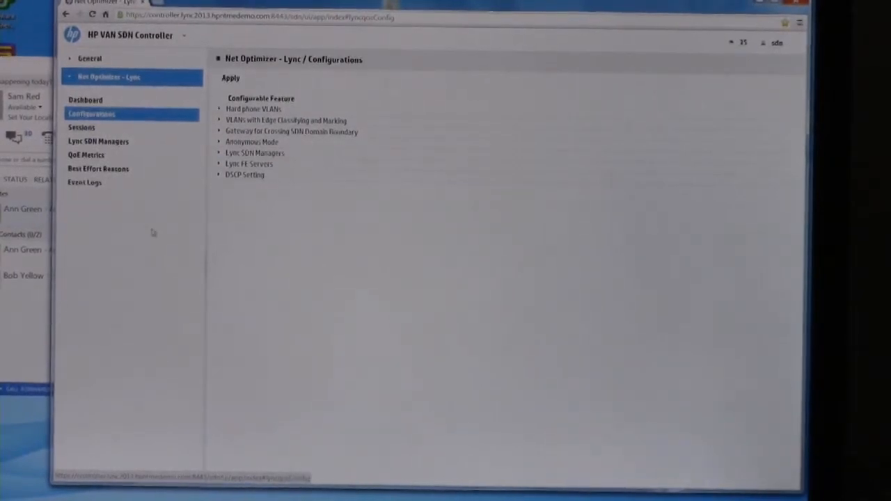
- Expand the Net Optimizer Lync DSCP Setting and list values for the last traffic type
click(244, 175)
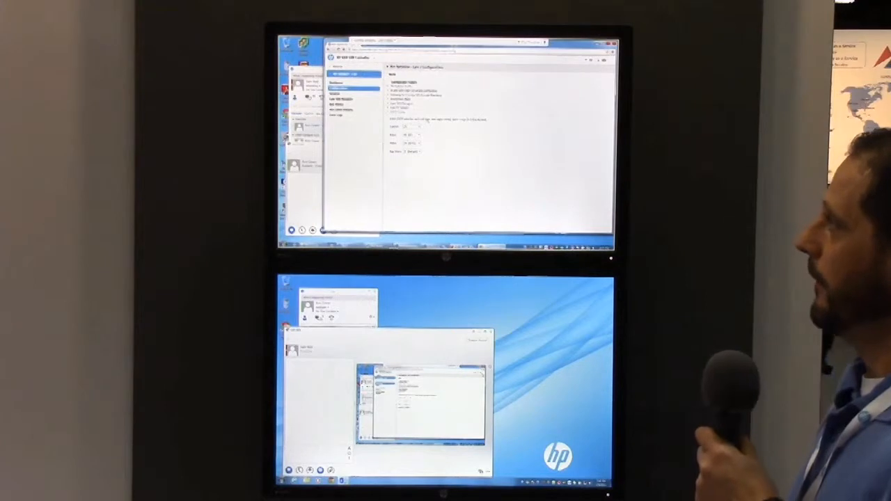
click(411, 152)
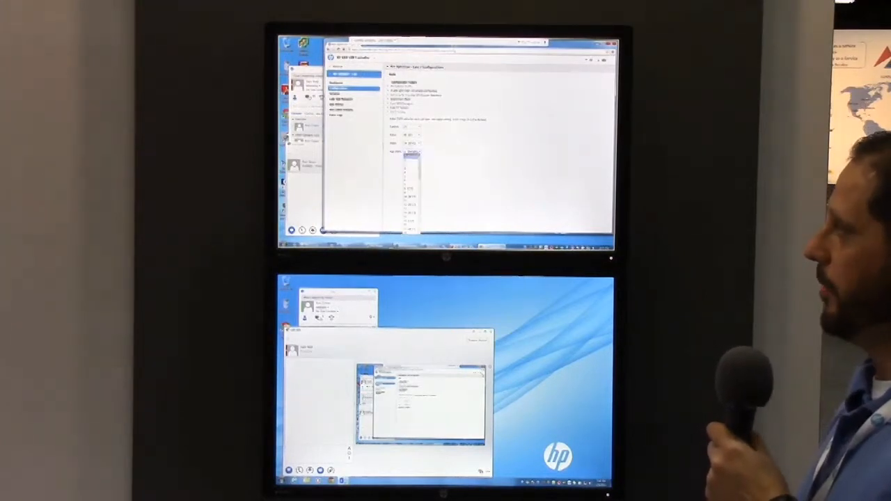